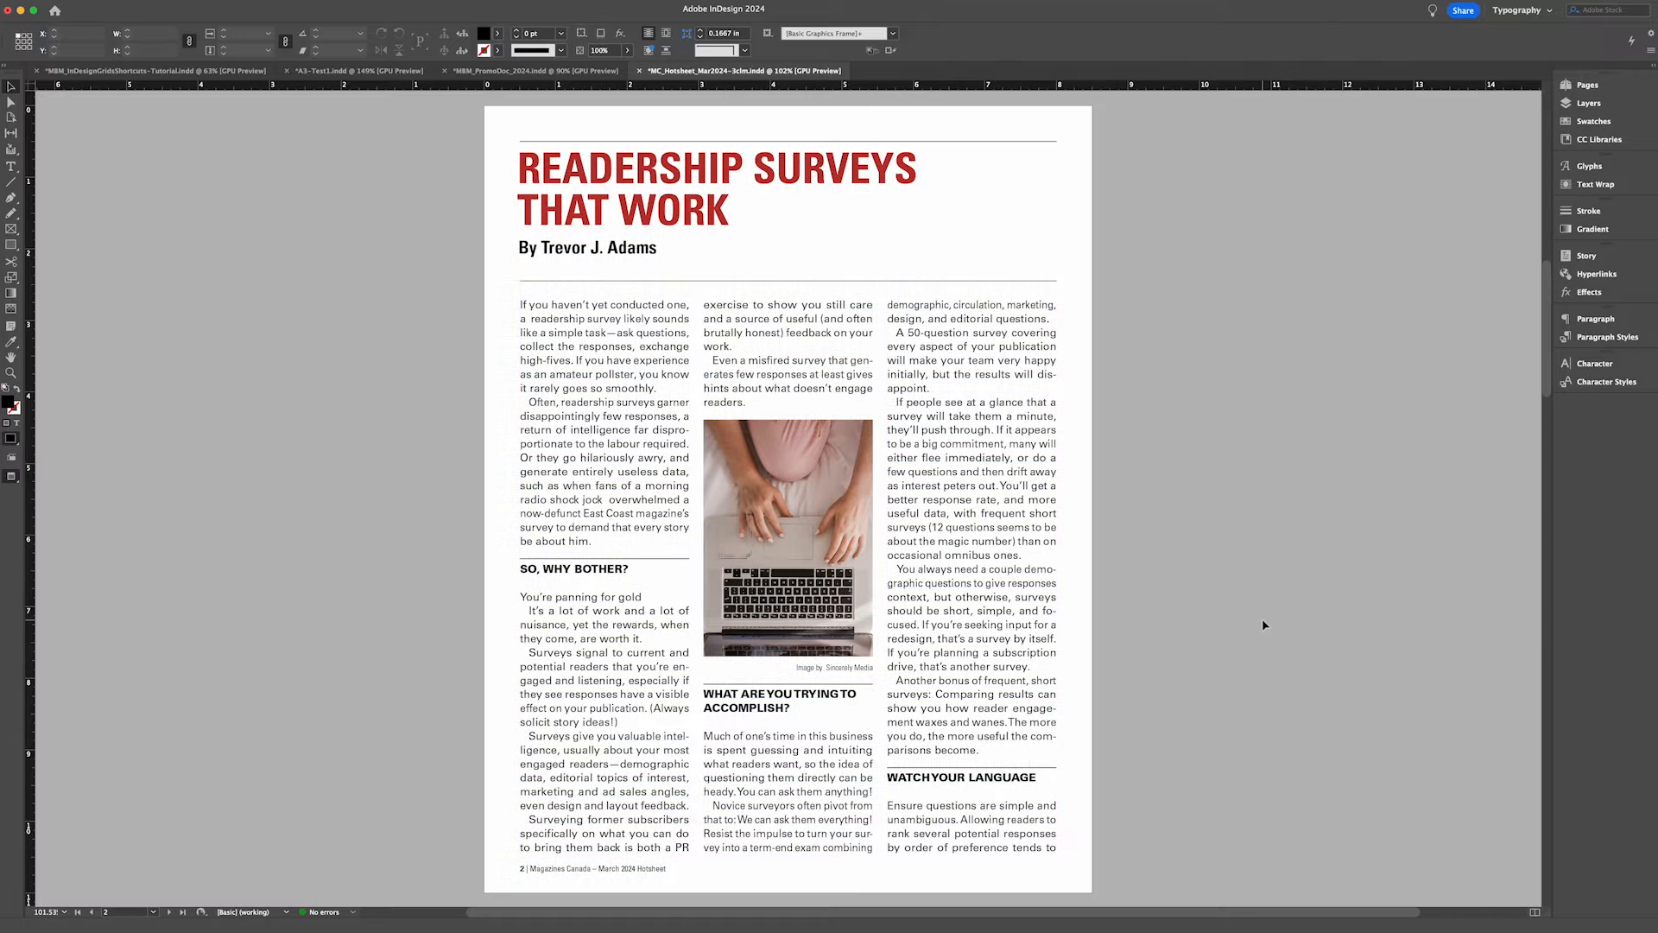
- Switch from the magazine article to the GridsShortcuts-Tutorial document
{"action": "left_click", "coordinate": [148, 71]}
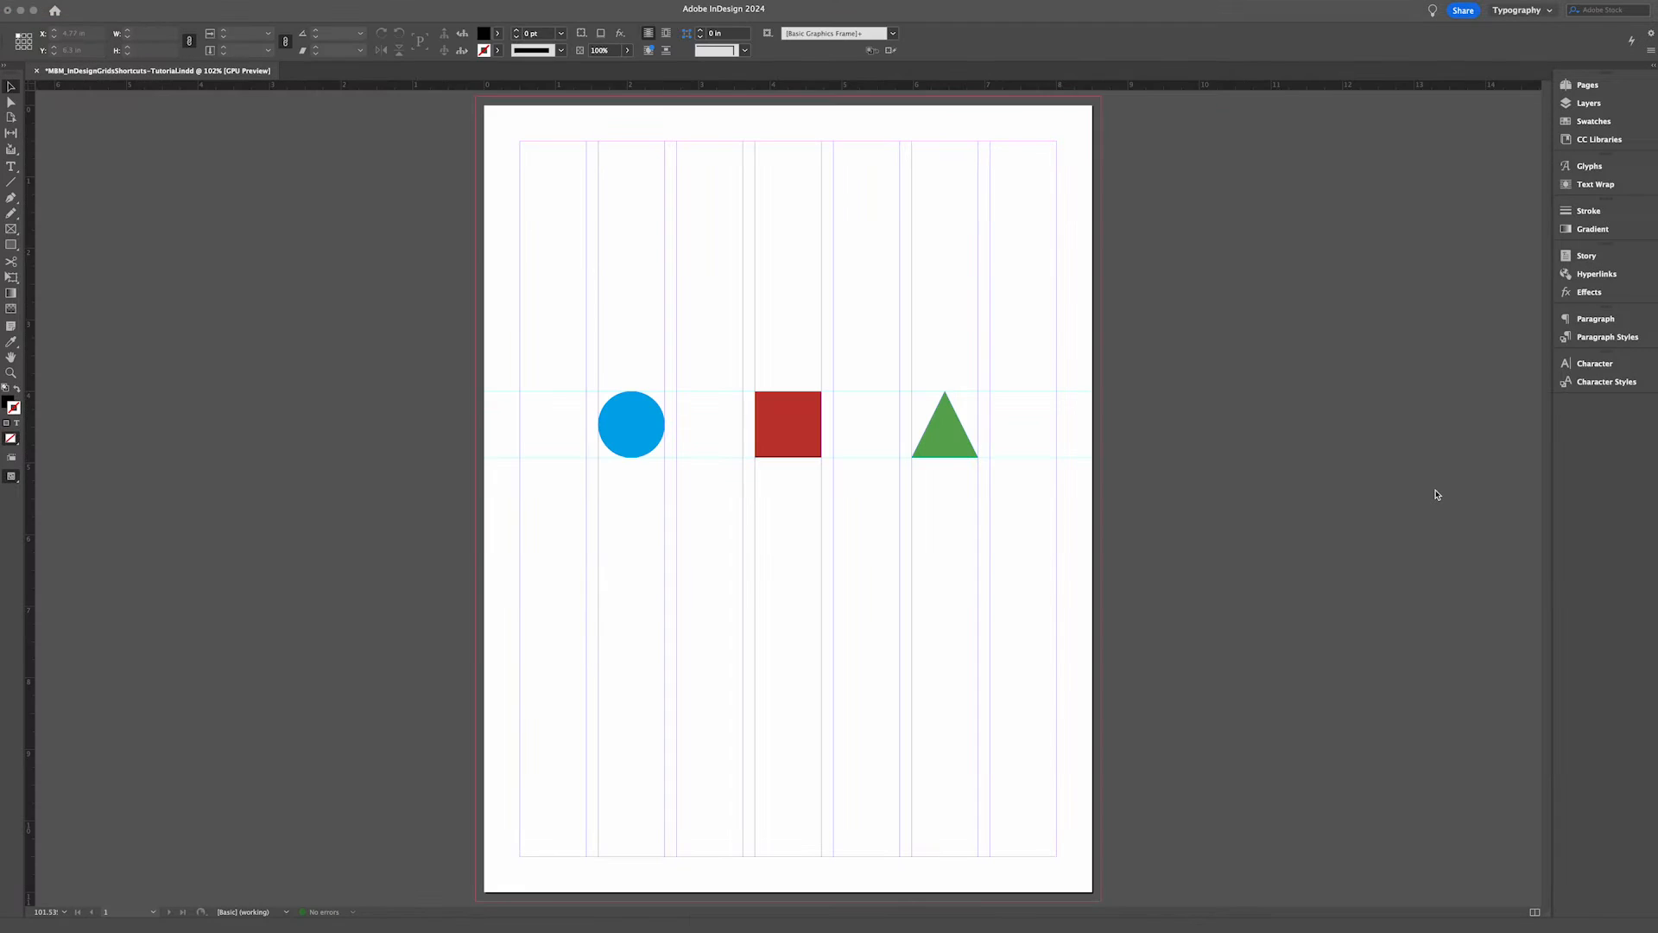
{"action": "mouse_move", "coordinate": [1229, 372]}
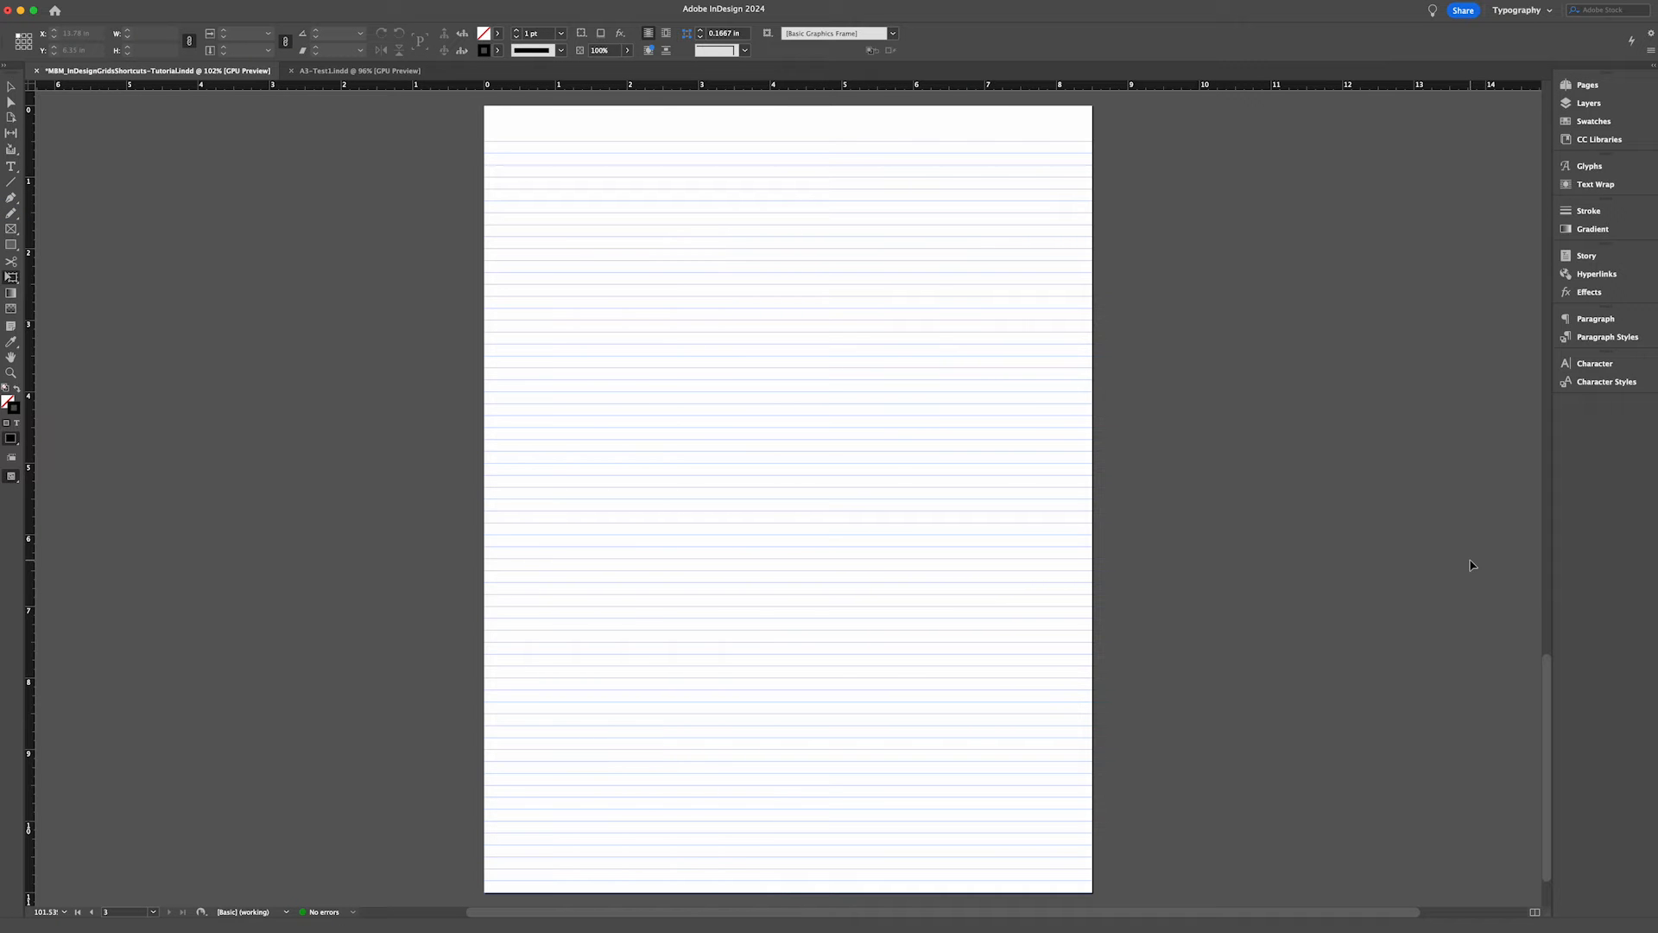
- Switch to the document tab showing the baseline grid and staggered grey frames
{"action": "left_click", "coordinate": [359, 70]}
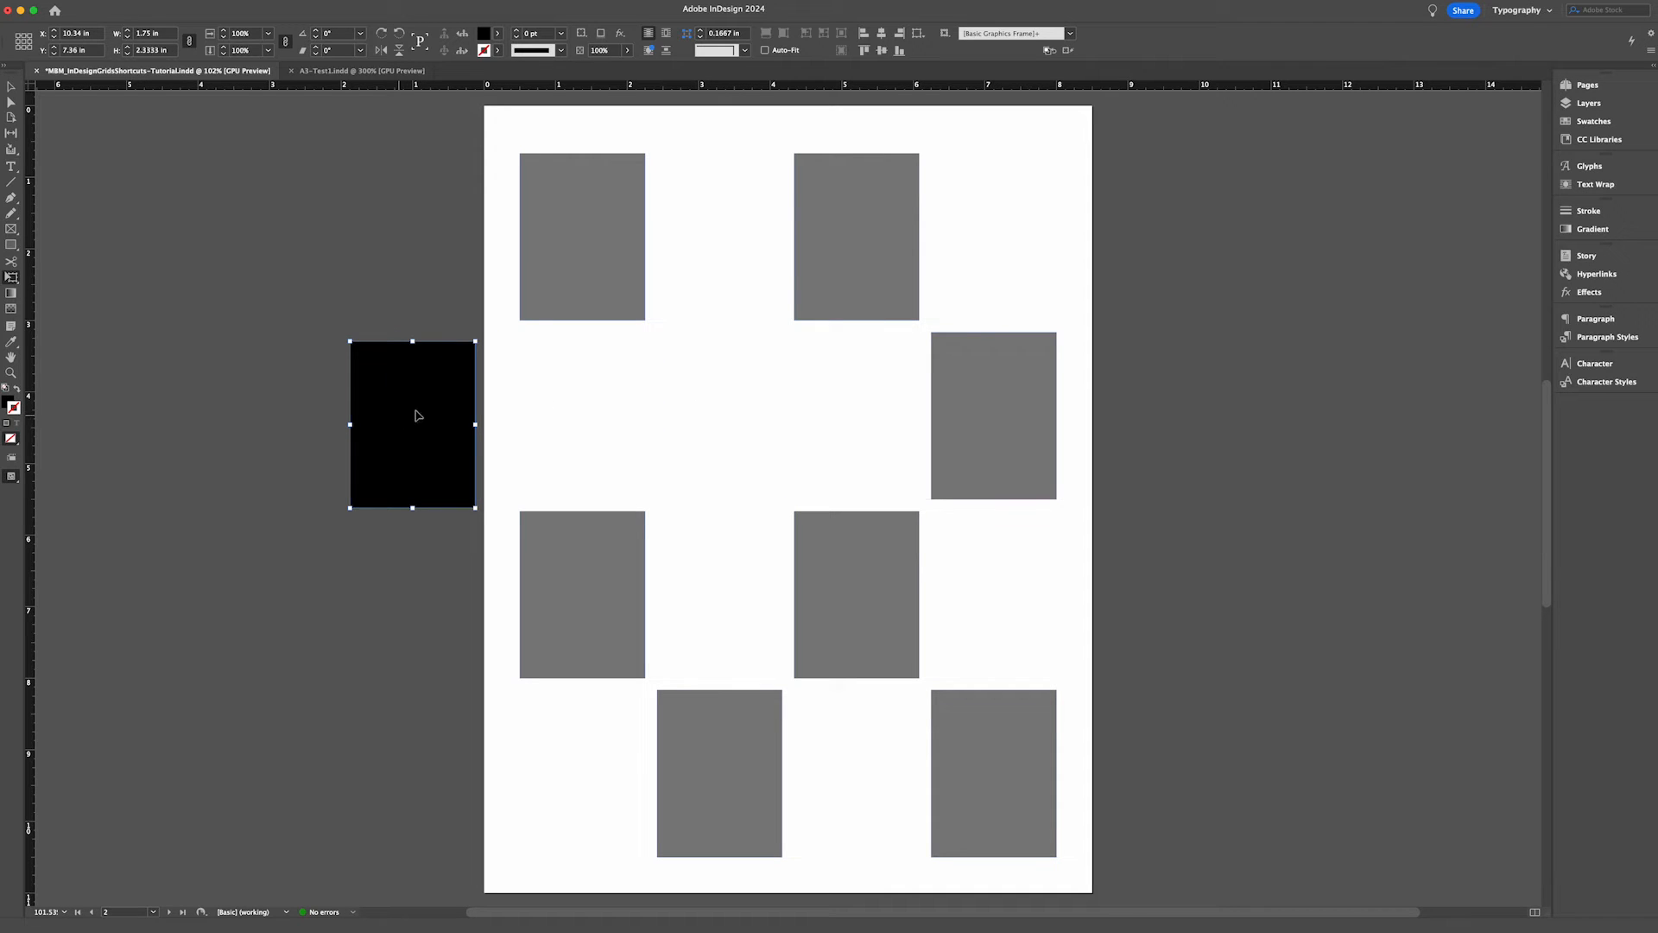
- Select the black rectangle to drag it around the grey frames with smart guides
{"action": "left_click", "coordinate": [724, 421]}
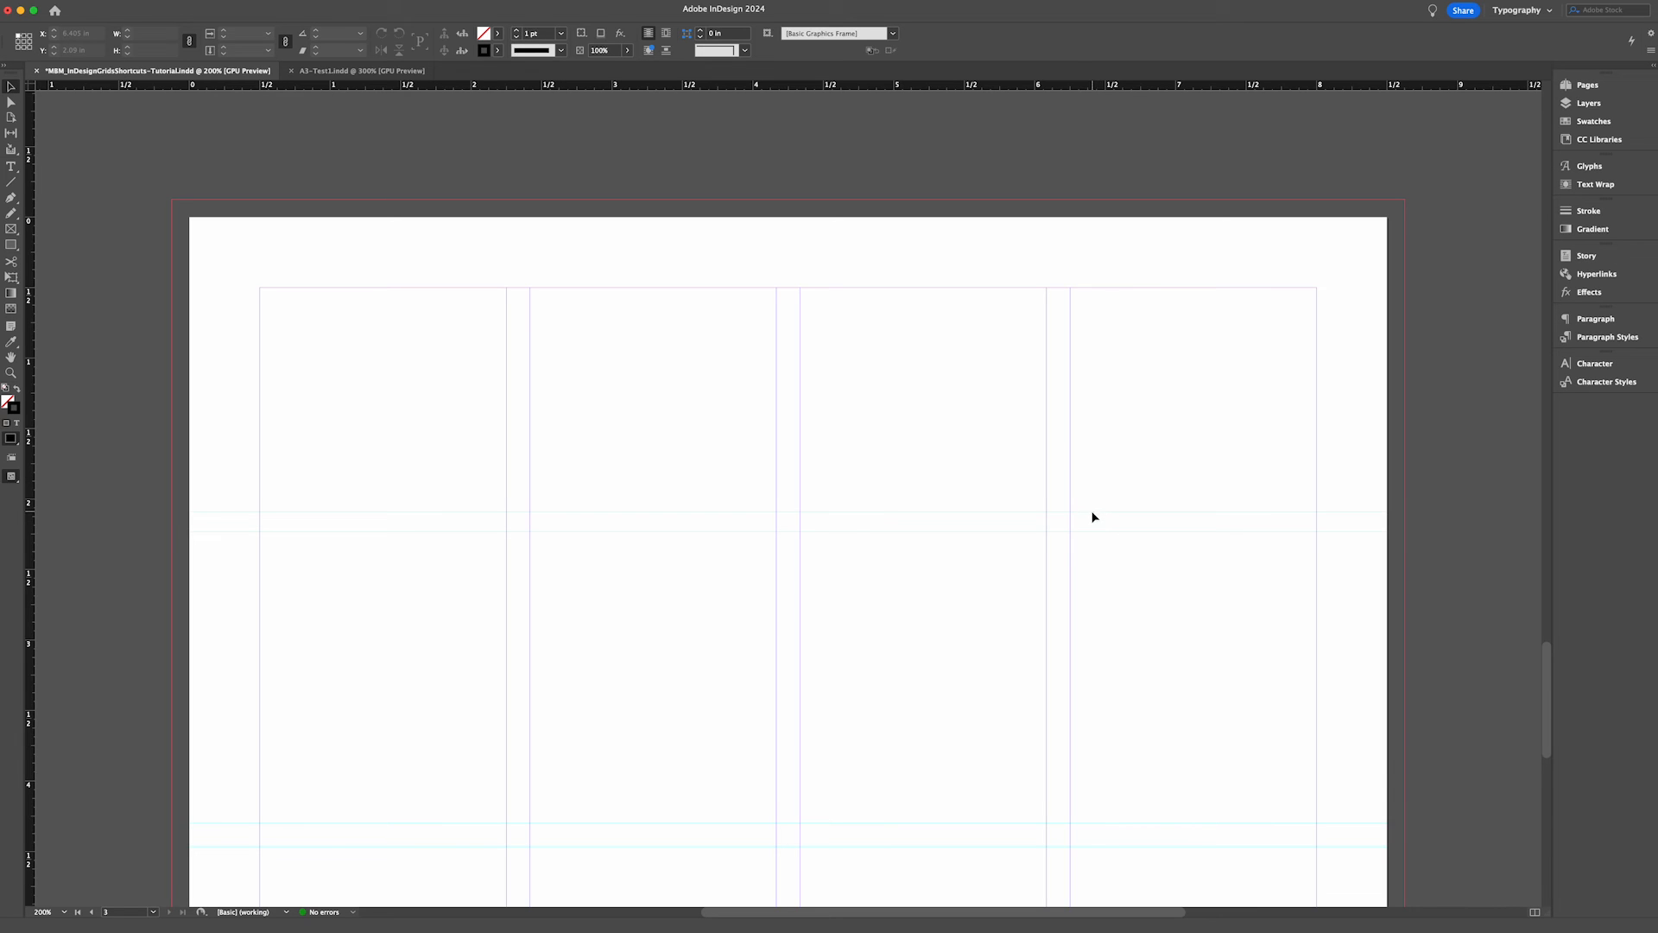
{"action": "mouse_move", "coordinate": [1013, 492]}
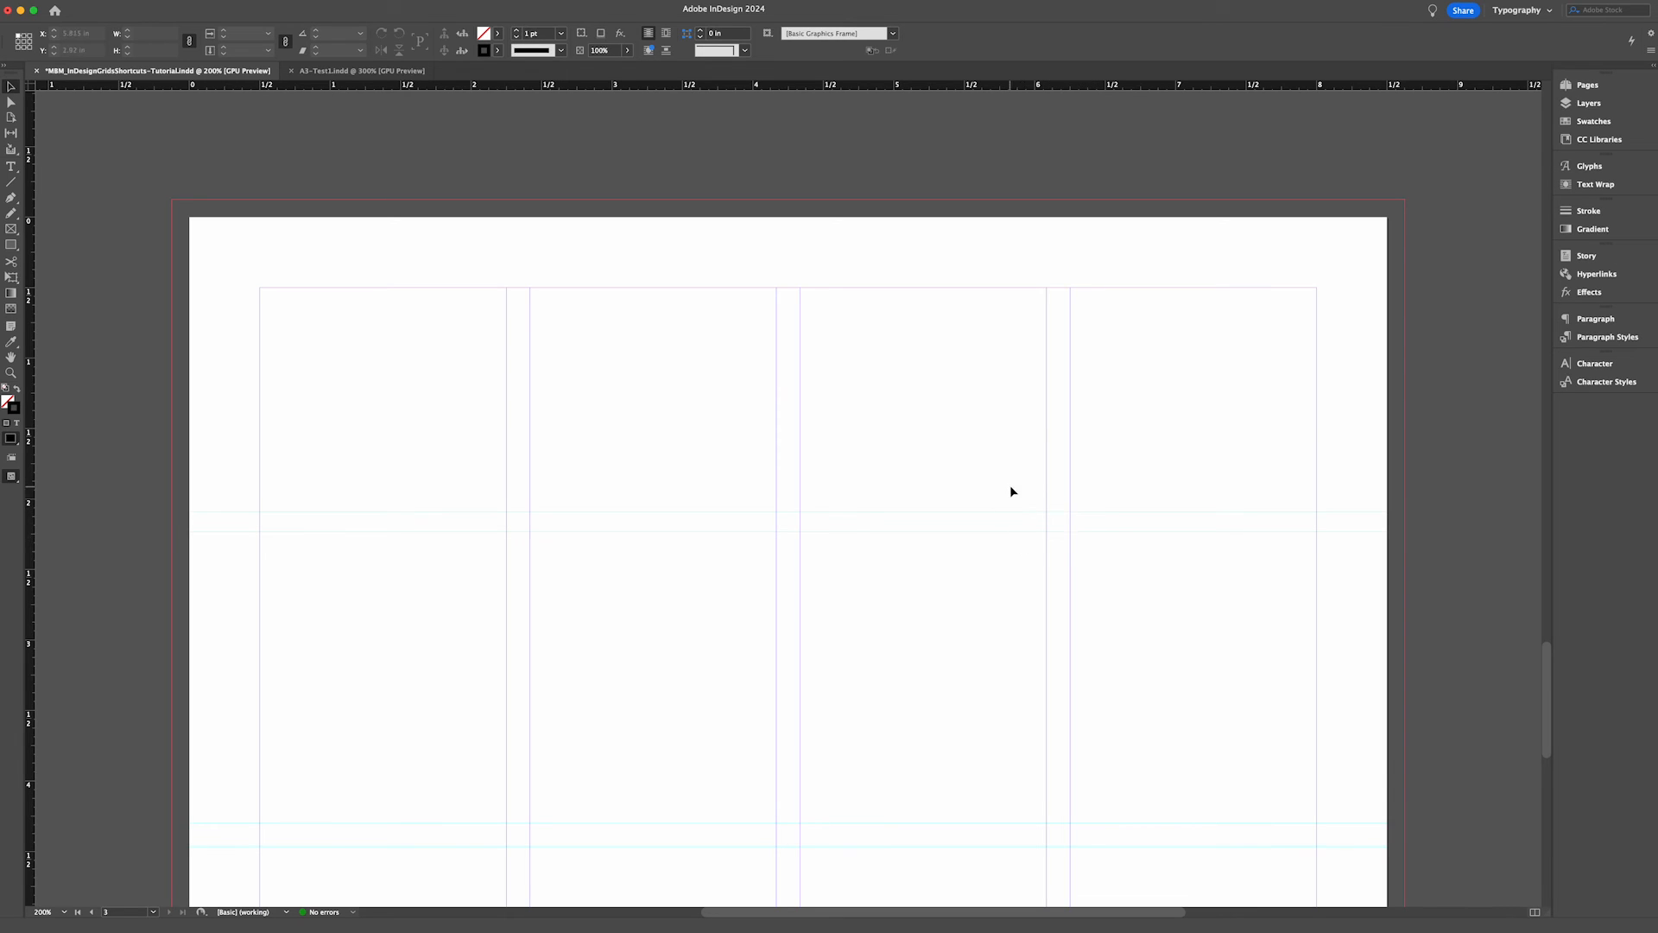
{"action": "mouse_move", "coordinate": [943, 582]}
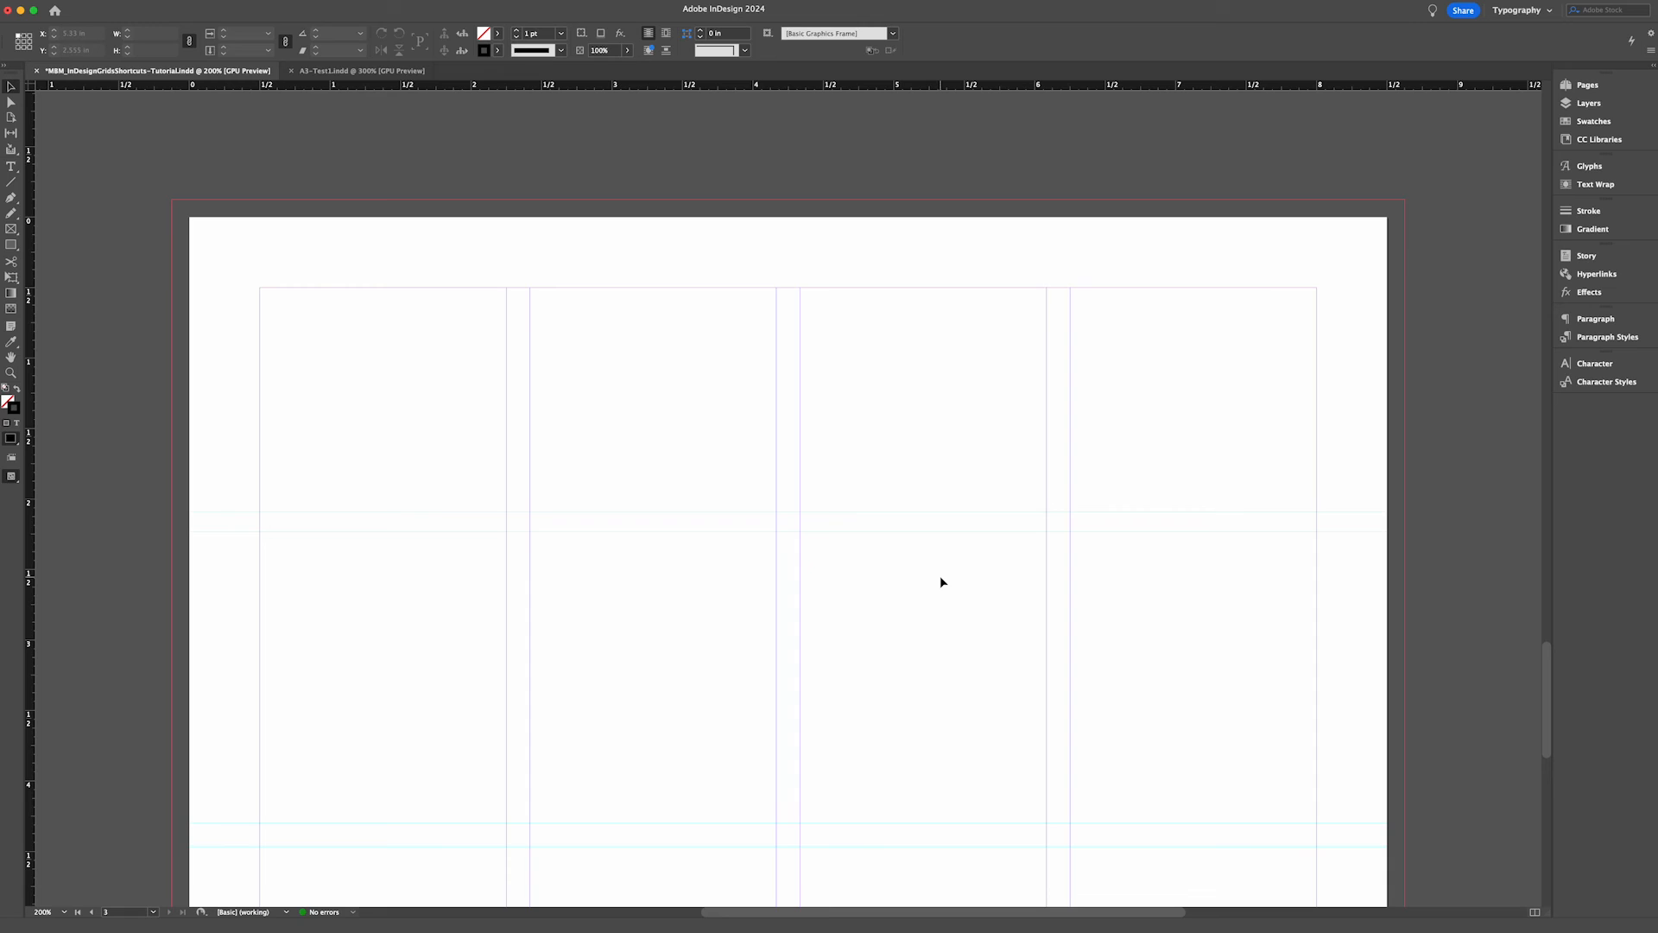